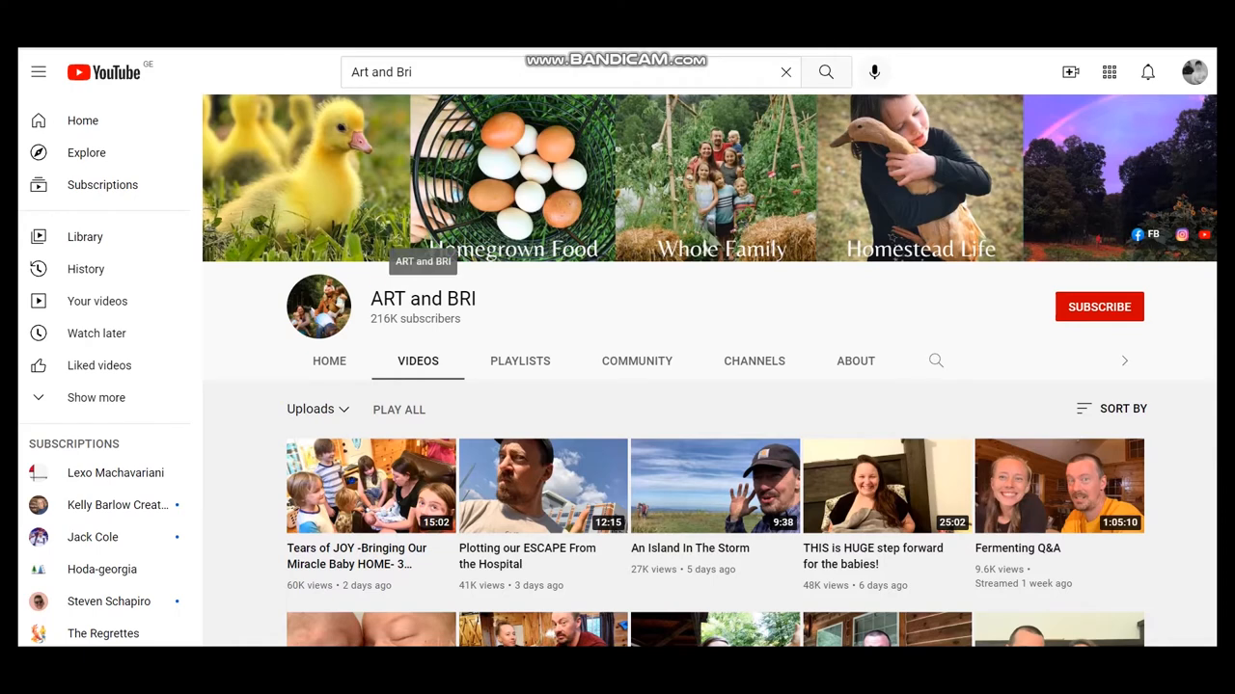
Step: Load the ART and BRI channel's statistics page on Social Blade
double_click(423, 297)
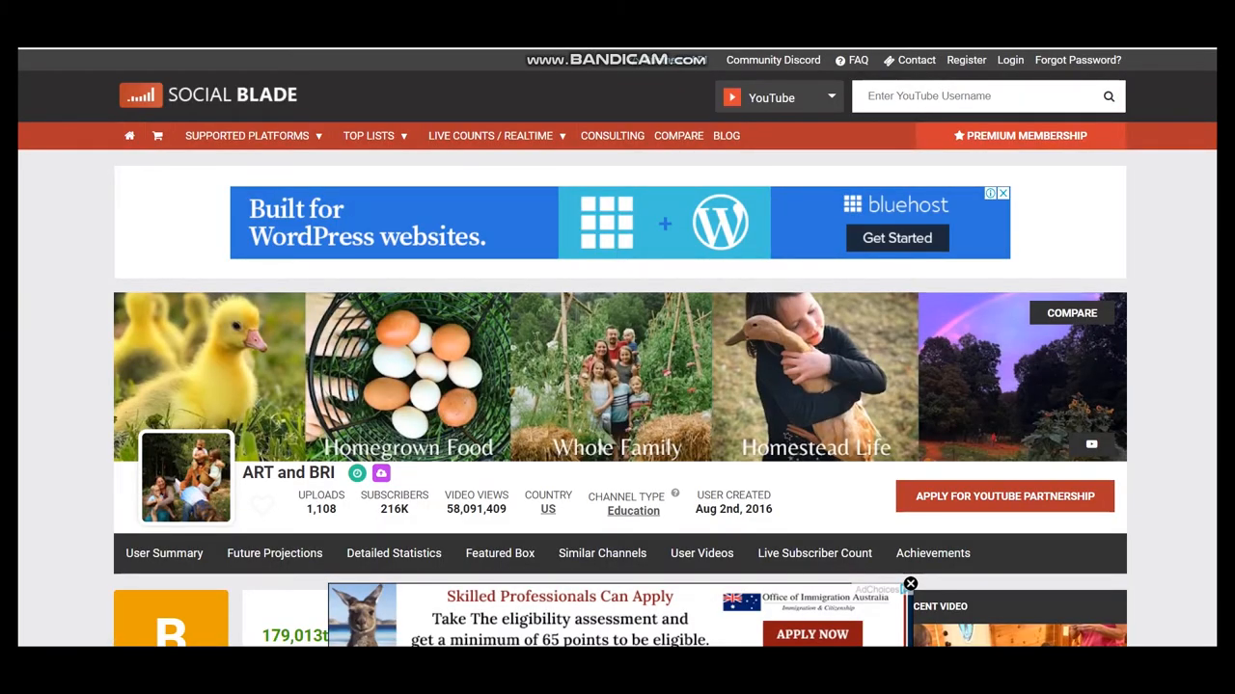
scroll(down, 3)
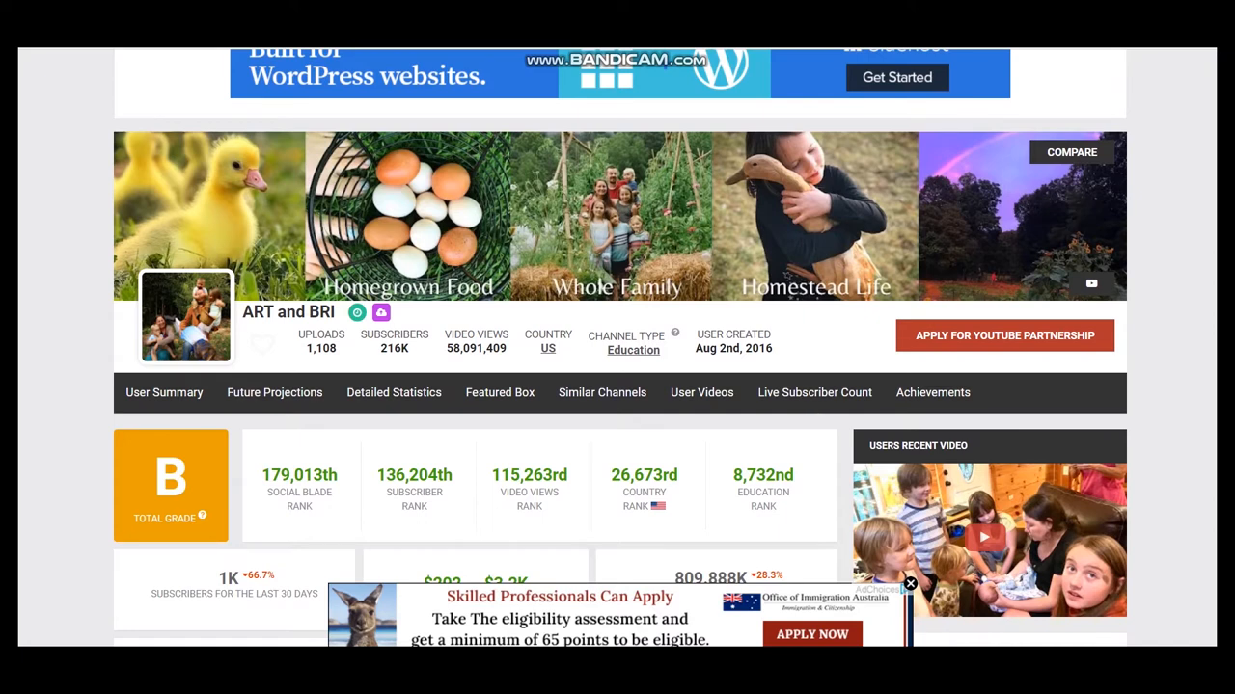
double_click(320, 347)
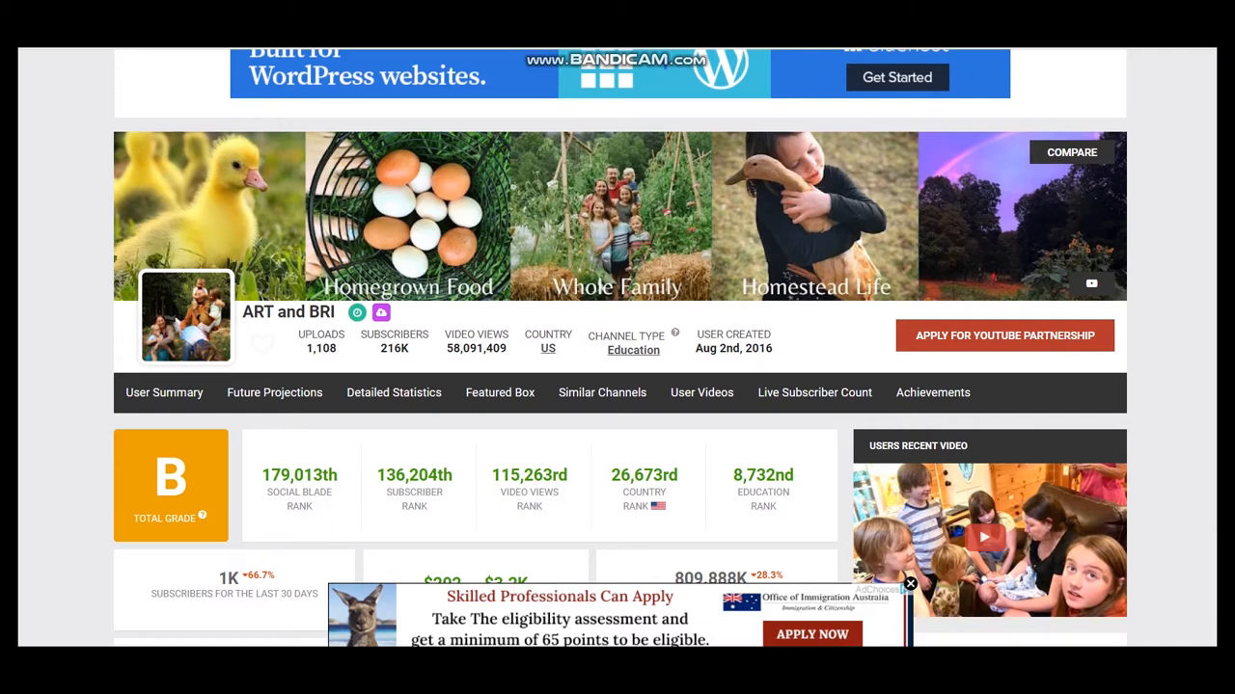
double_click(394, 347)
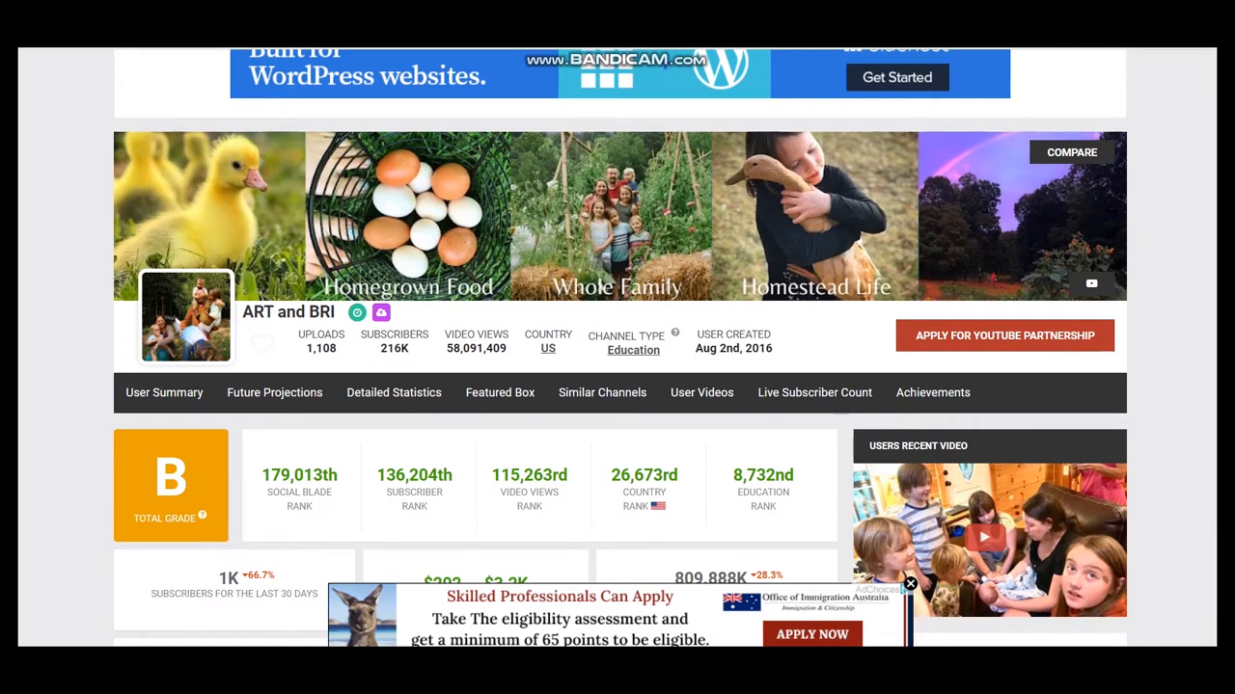
double_click(475, 347)
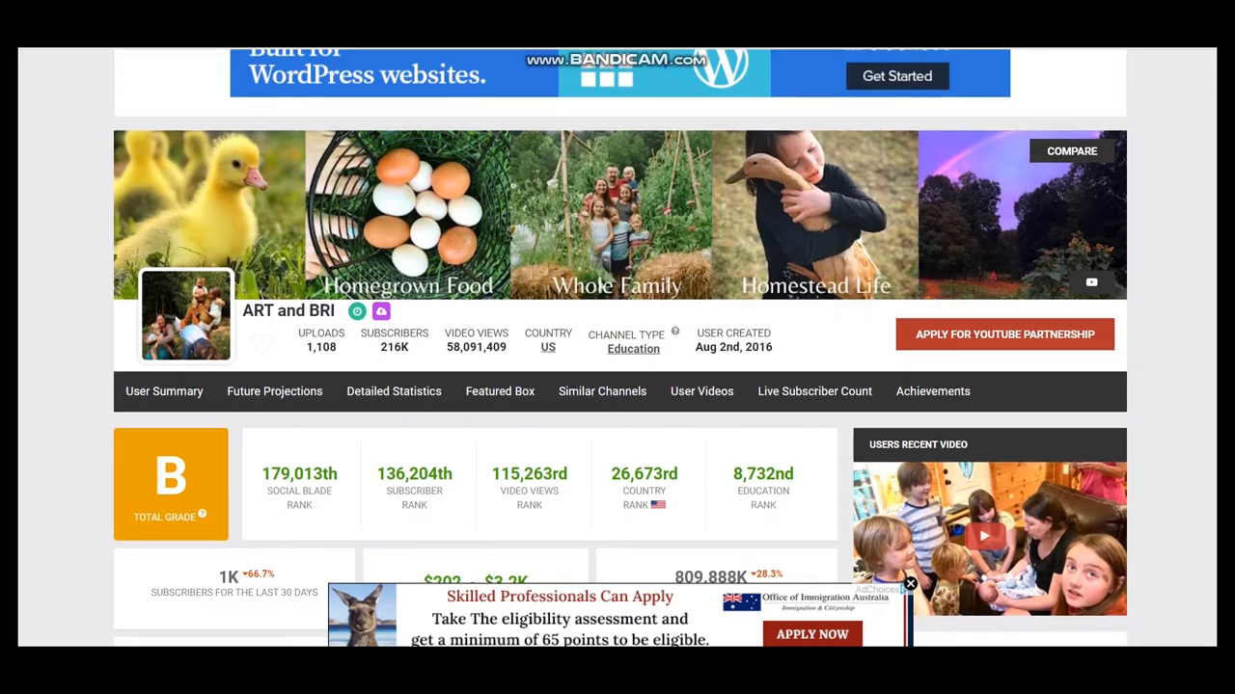
Step: Go past the daily statistics table to the YouTube Money Calculator page
scroll(down, 3)
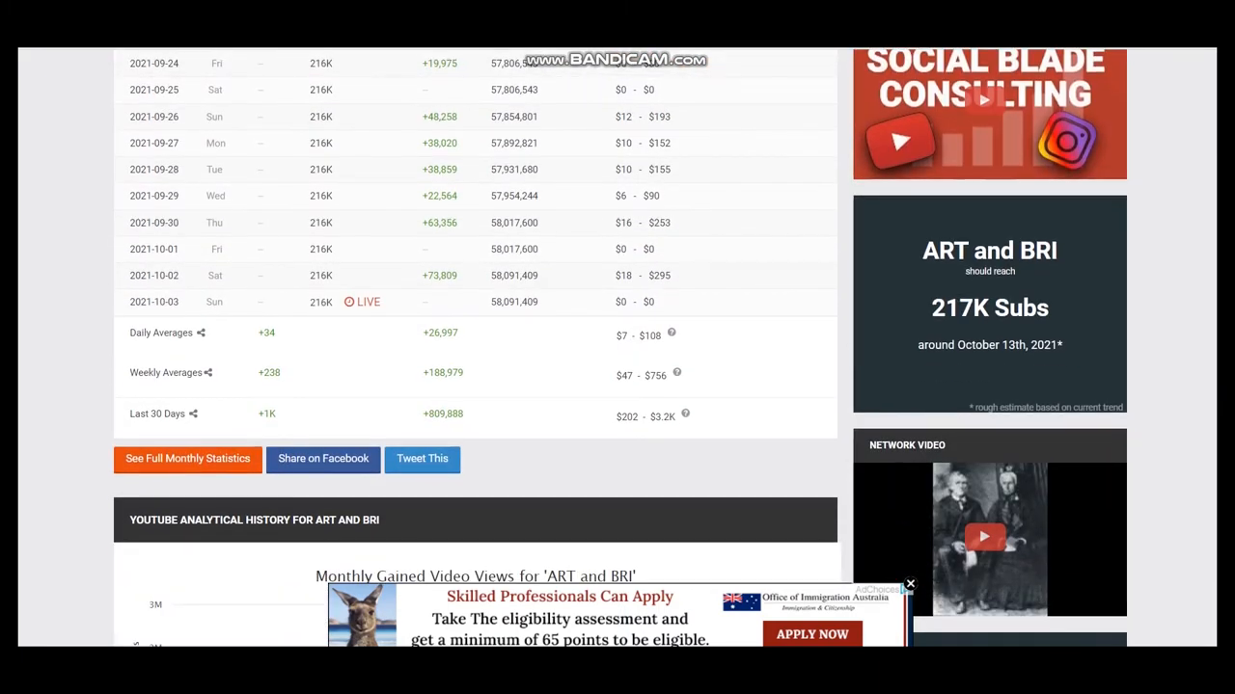
double_click(440, 332)
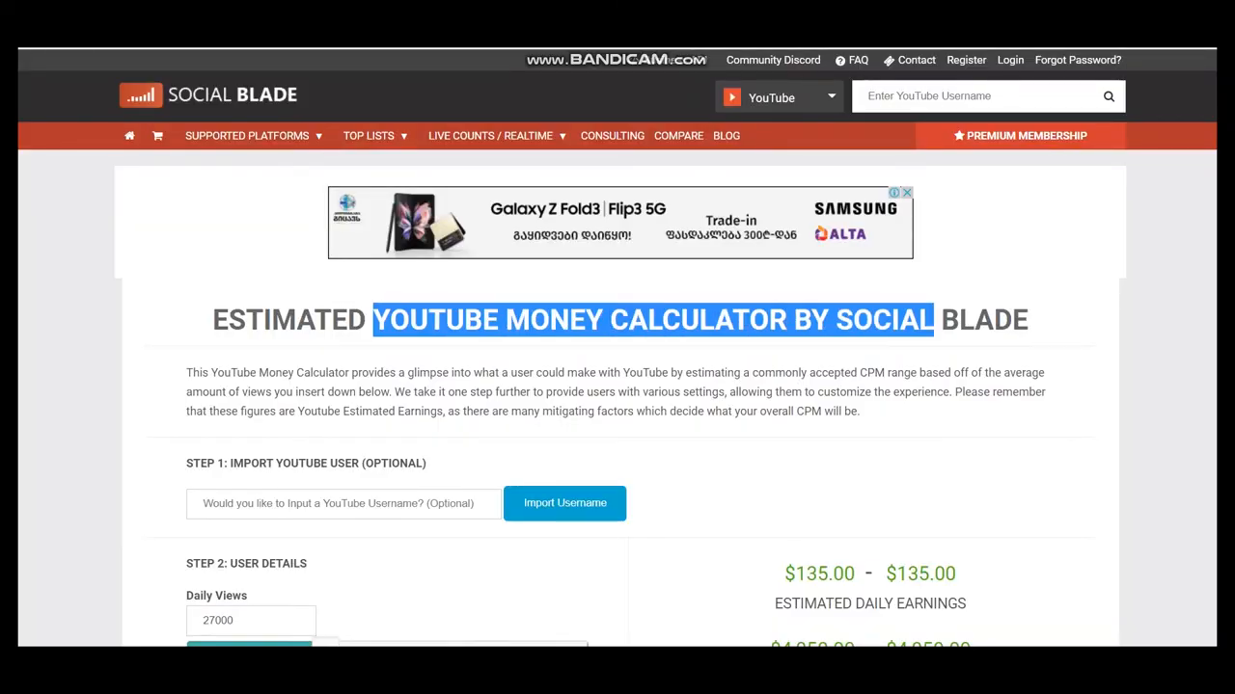
Step: Bring the $135 daily estimate for 27,000 views into view and launch Windows Calculator
scroll(down, 3)
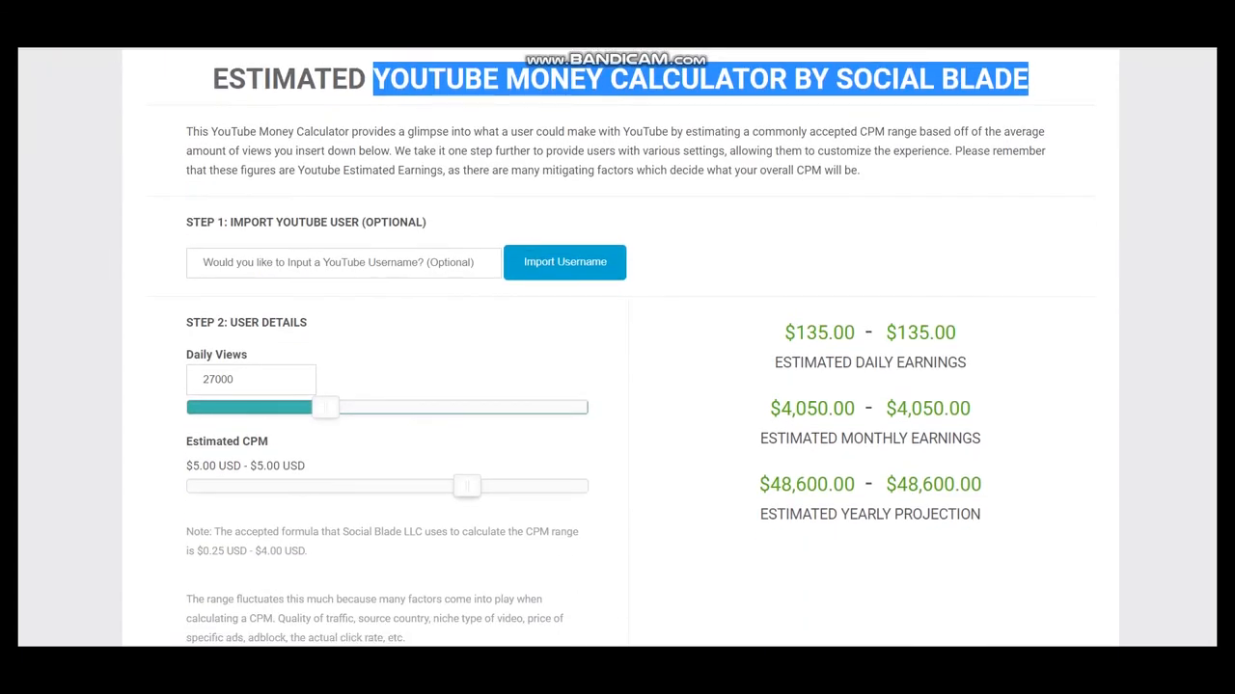
click(250, 378)
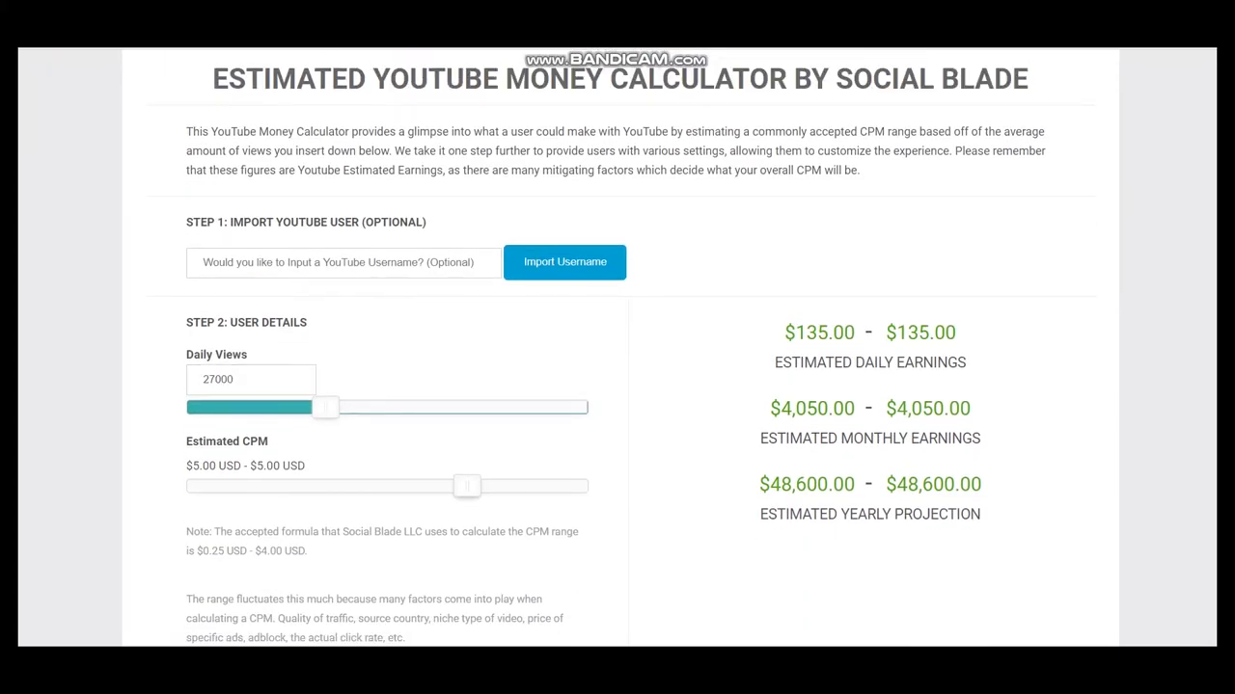
scroll(down, 3)
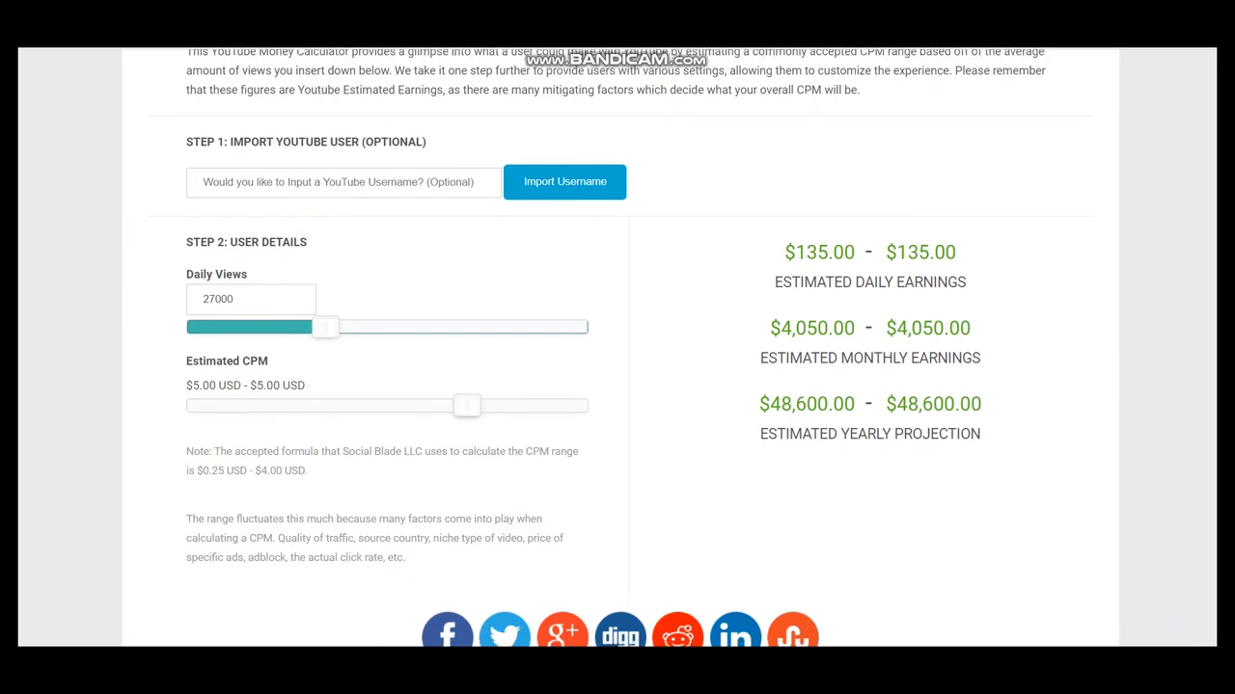
double_click(255, 361)
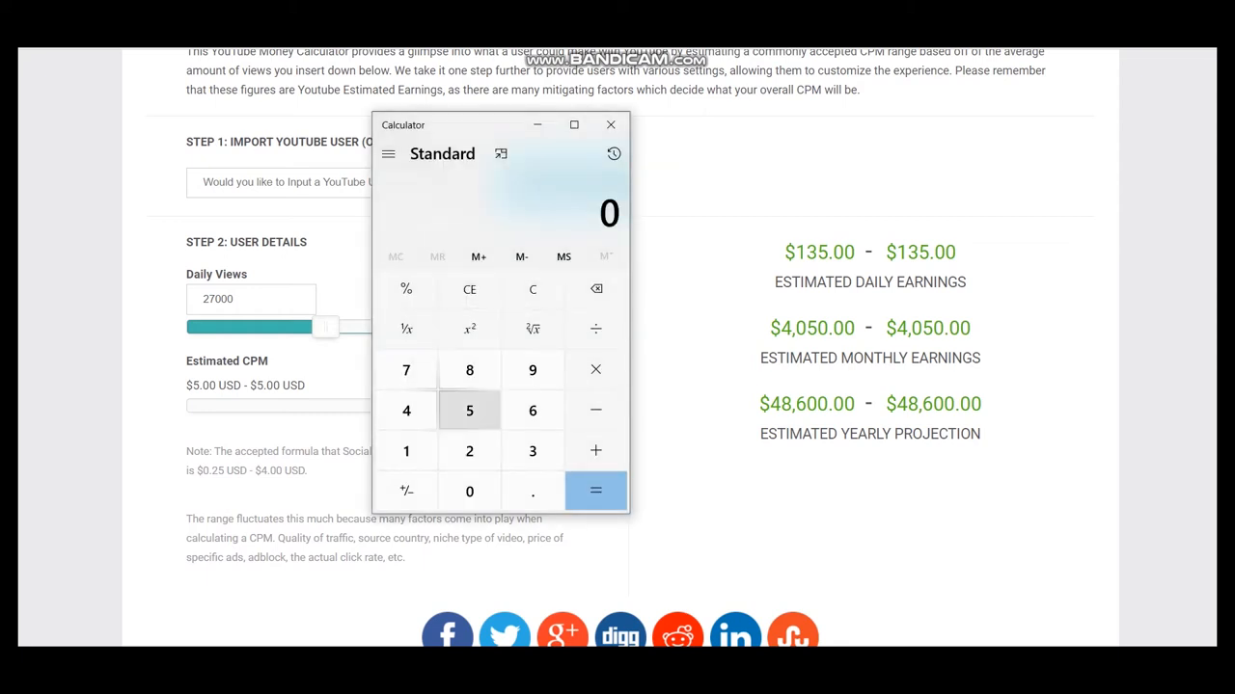
Step: Compute 135 × 0.55 × 30 × 12 to reach a yearly figure of 26,730
click(532, 370)
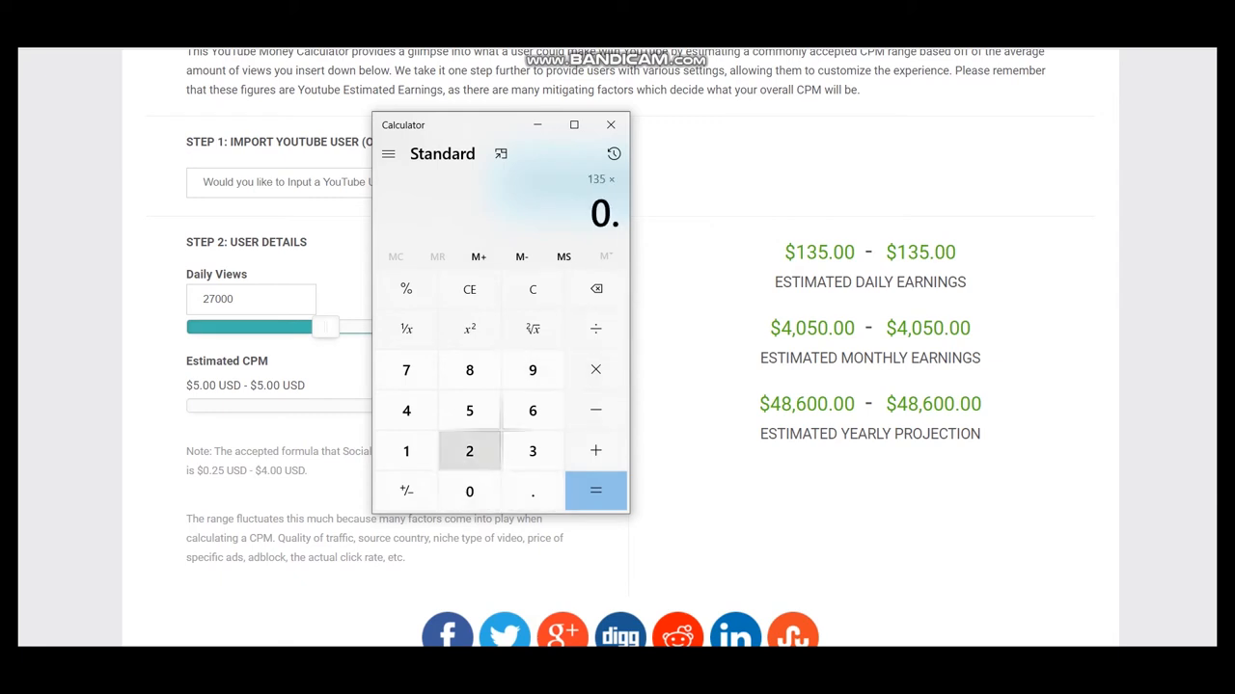
click(595, 492)
text(3)
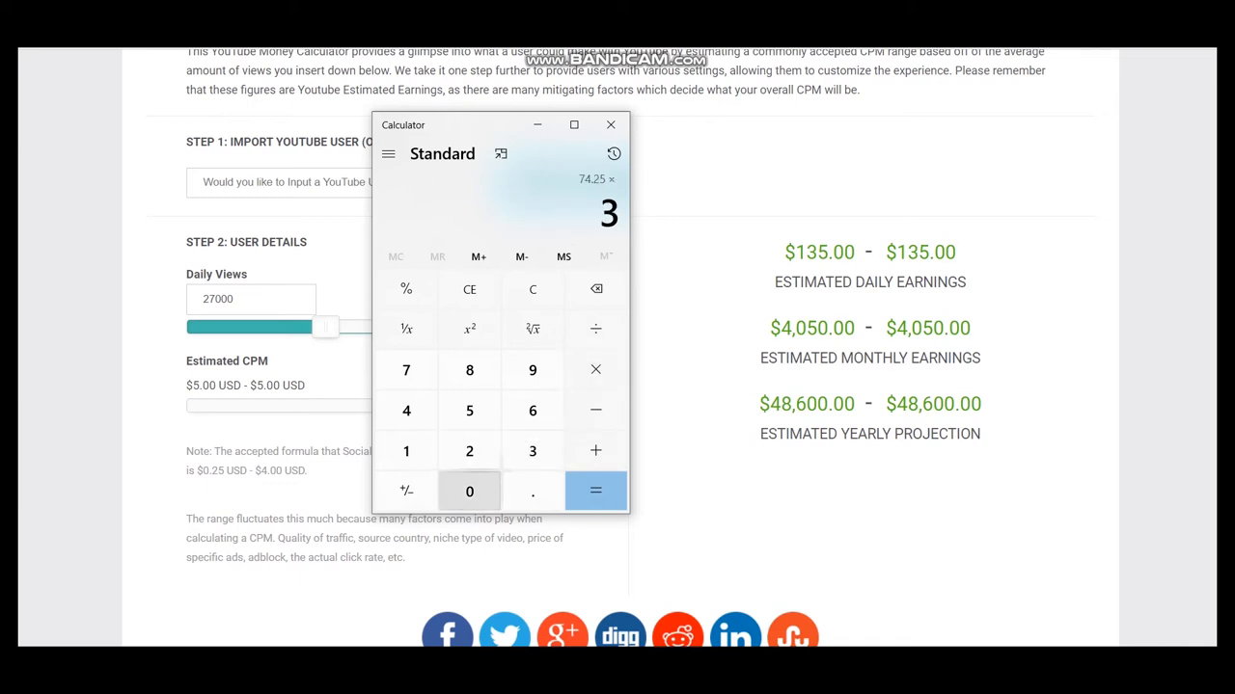
click(594, 492)
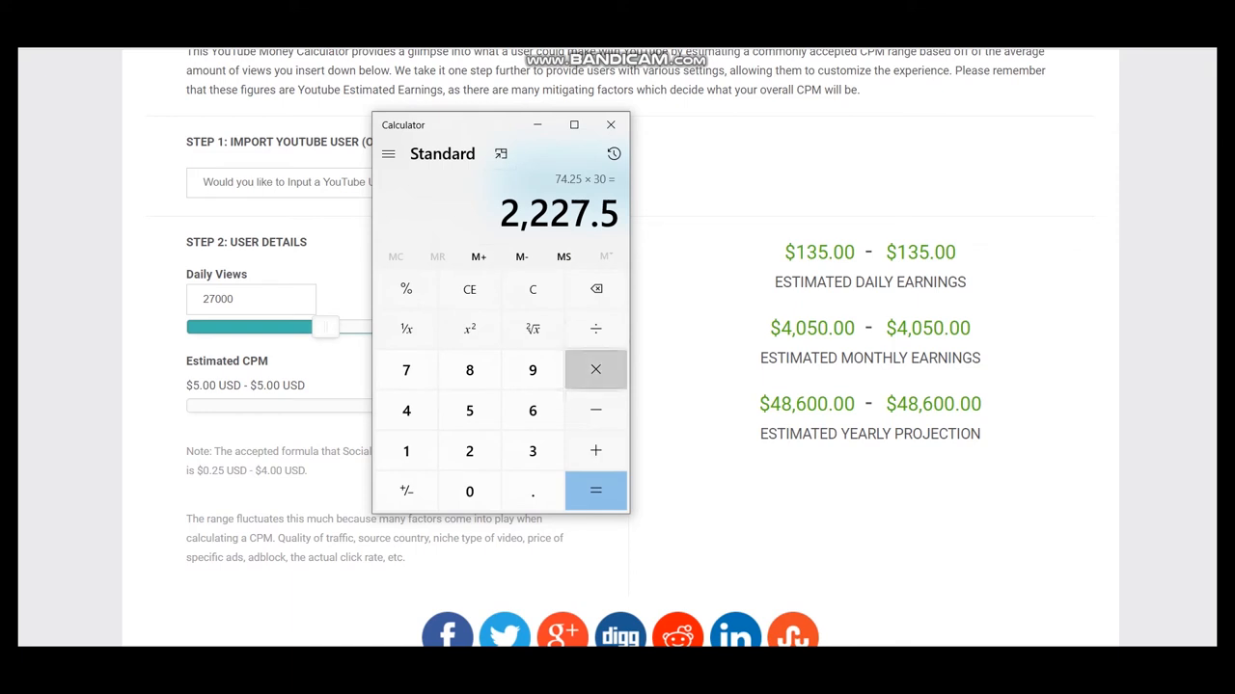
click(594, 371)
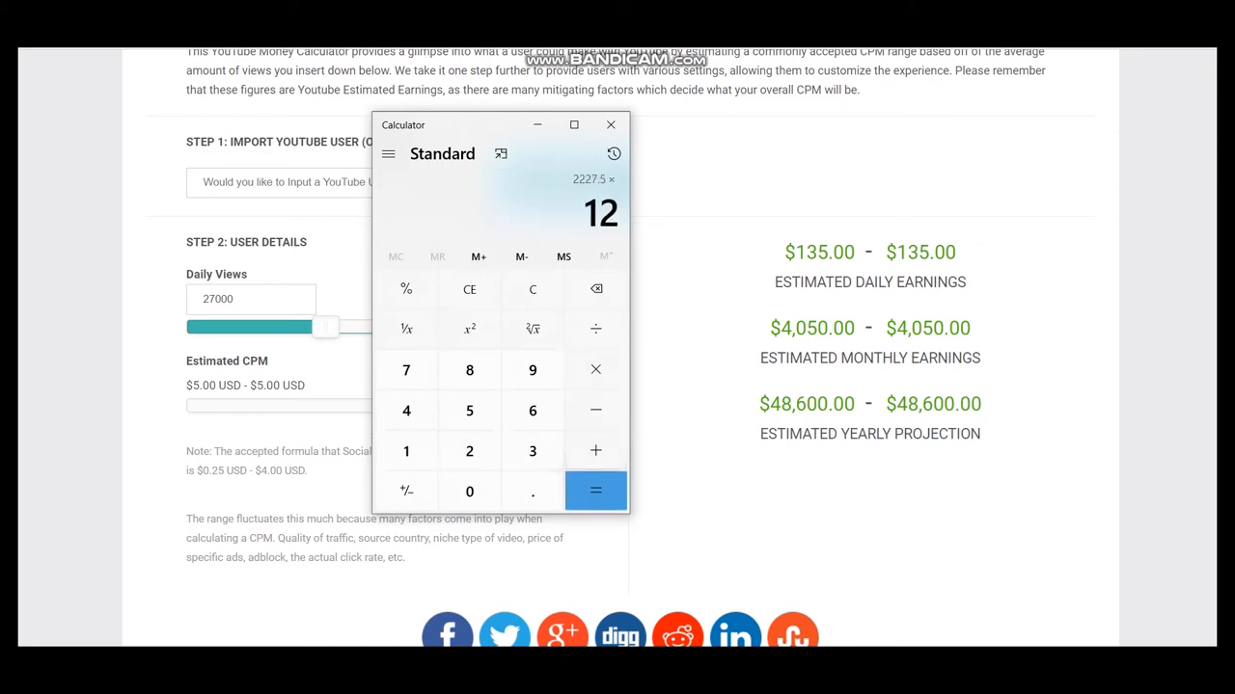
click(594, 492)
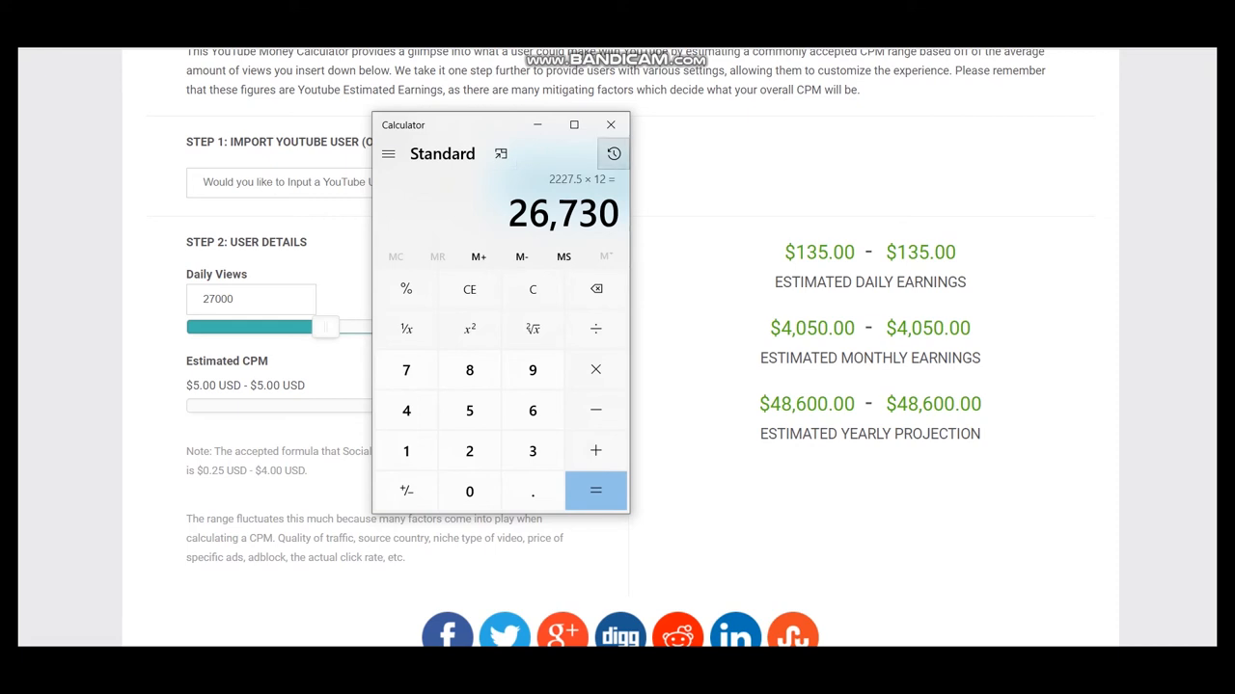
click(614, 155)
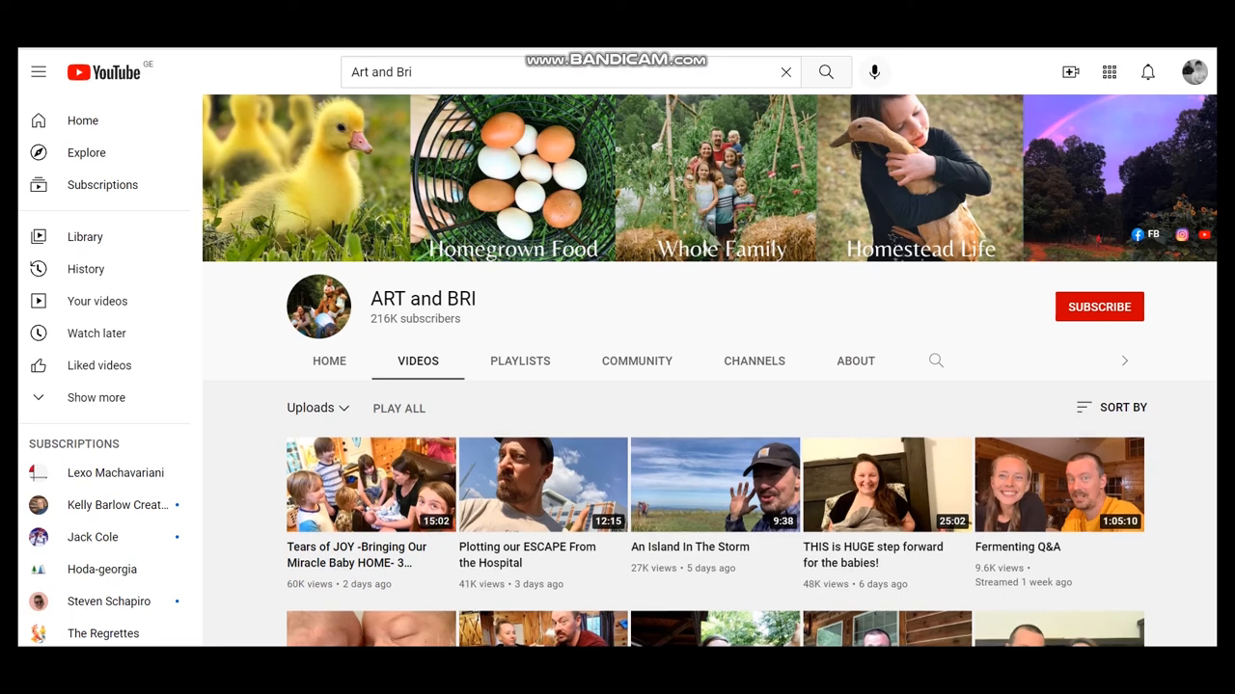
scroll(down, 3)
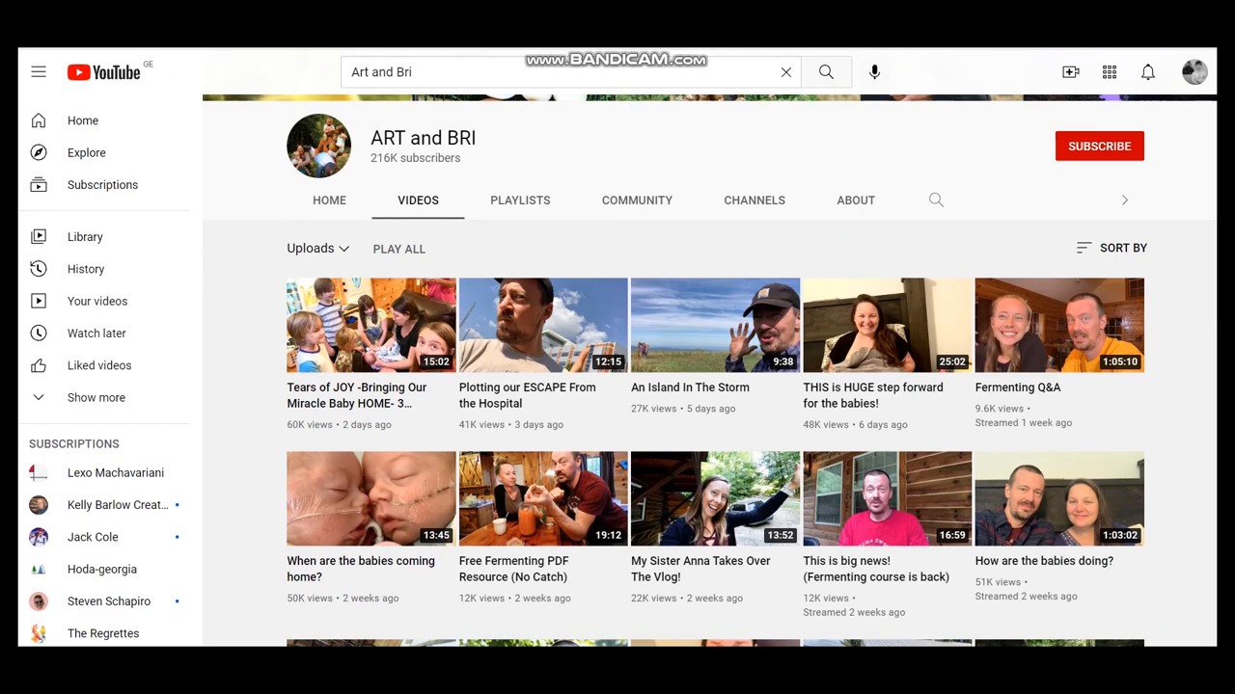
scroll(down, 3)
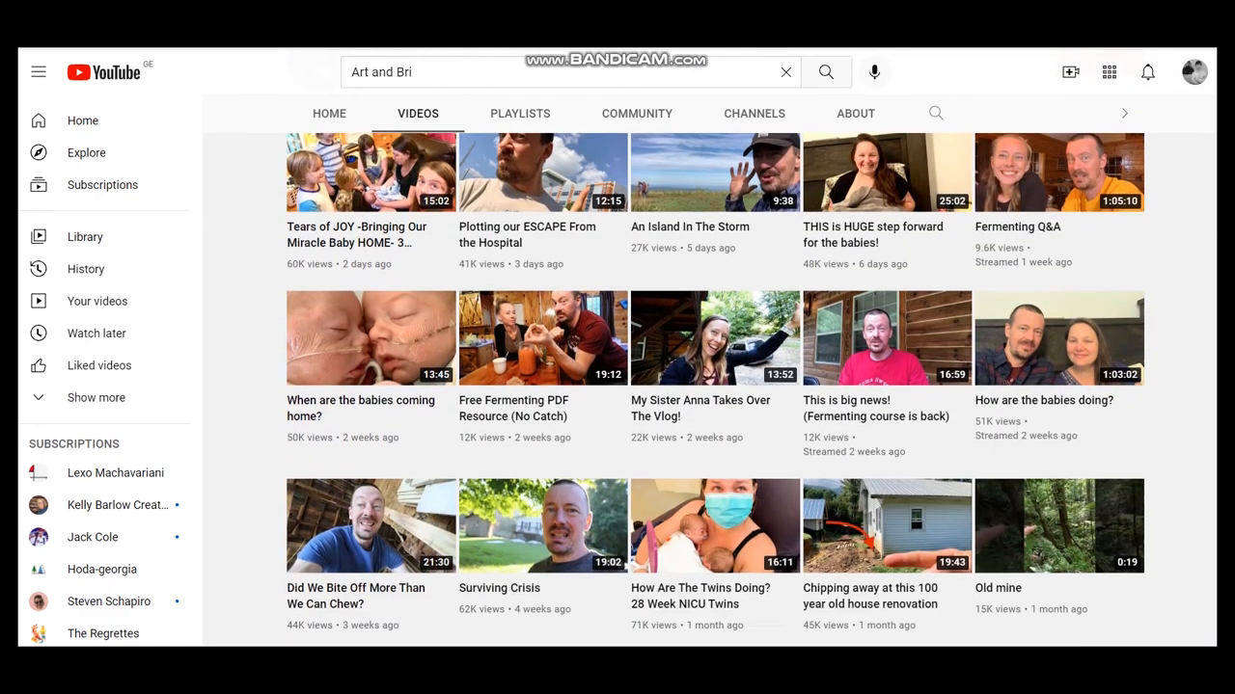
scroll(down, 3)
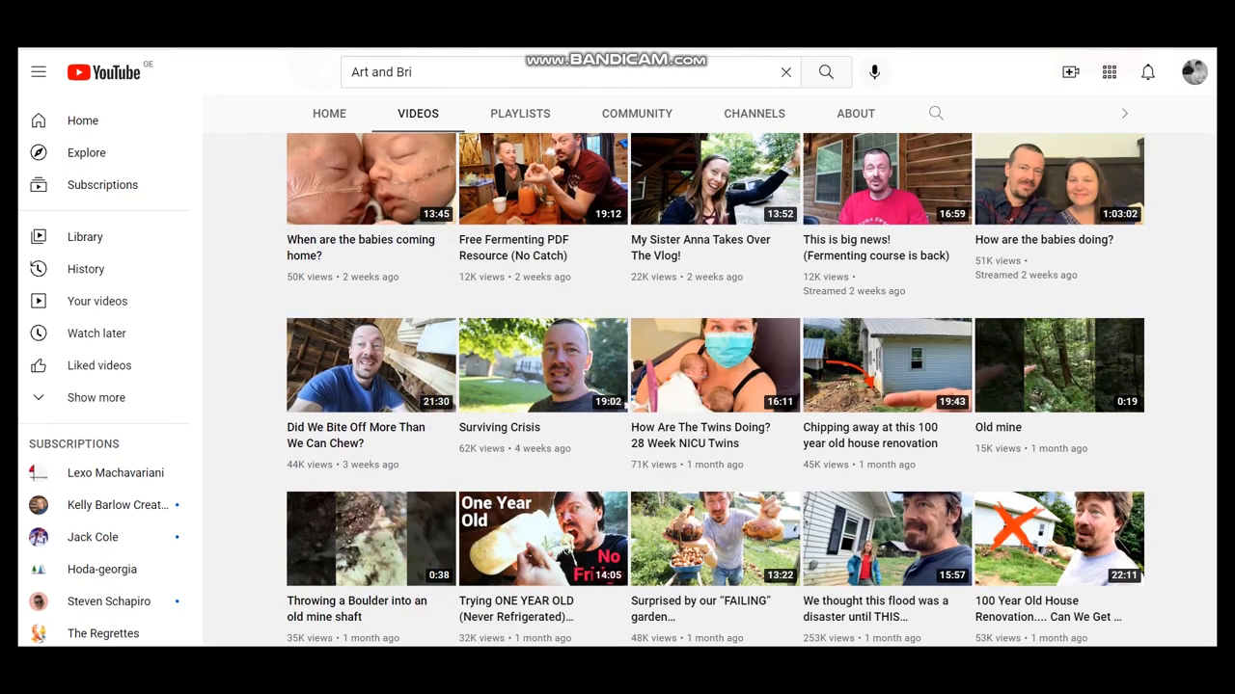
scroll(up, 3)
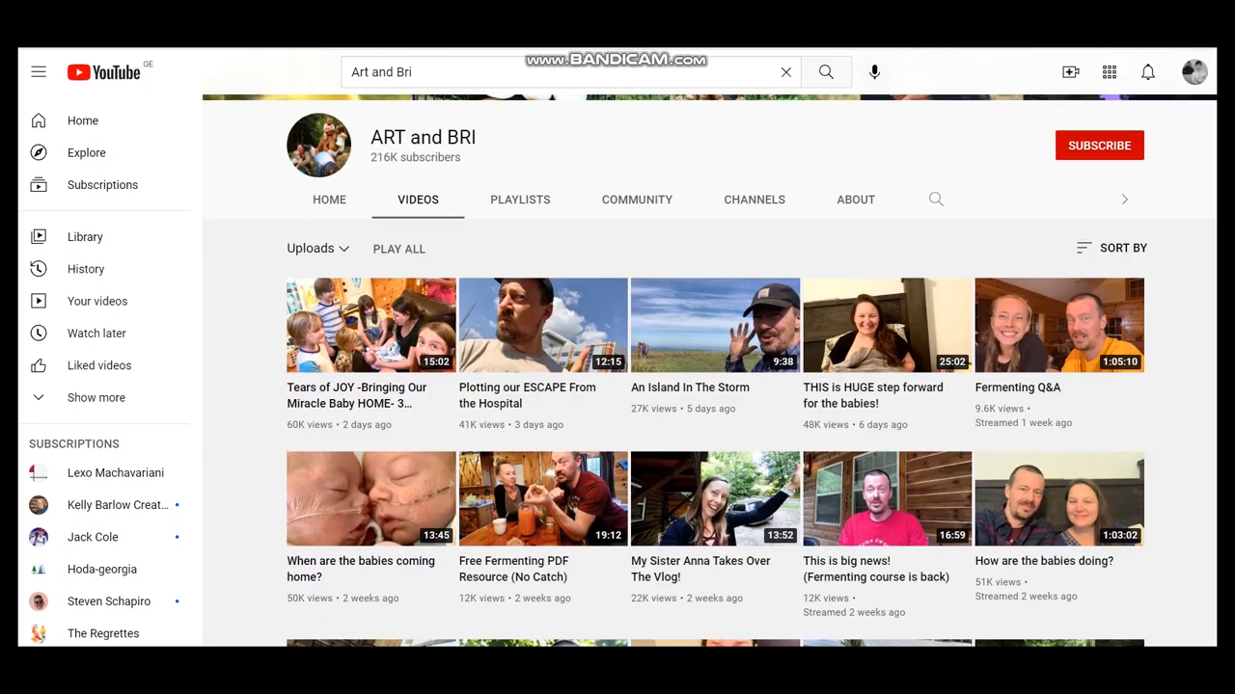